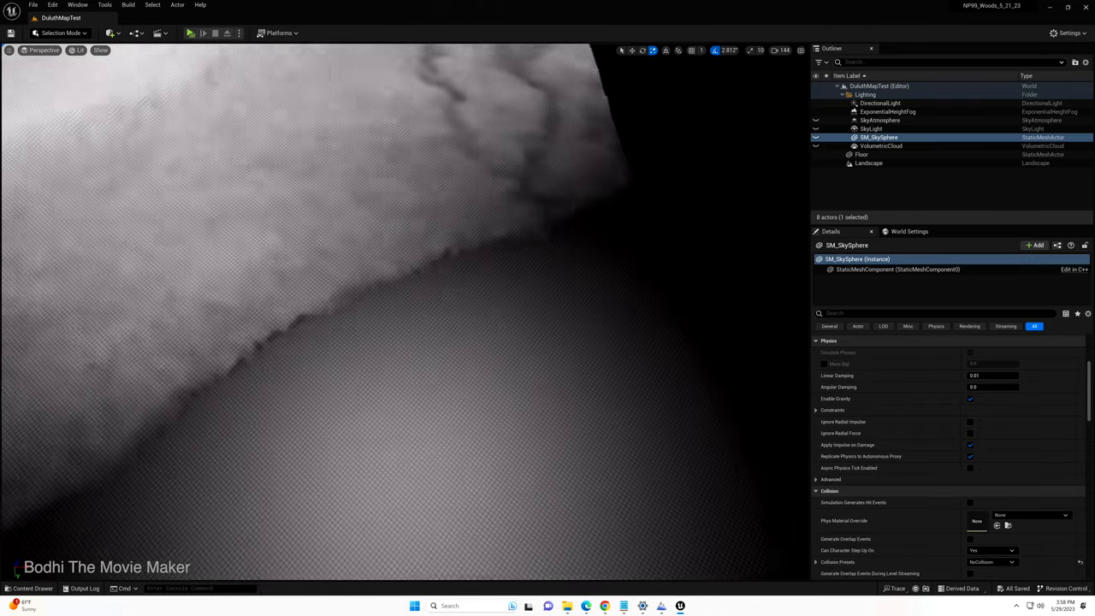
# Select the flat Landscape actor in the Outliner to review its Details properties
pyautogui.click(868, 163)
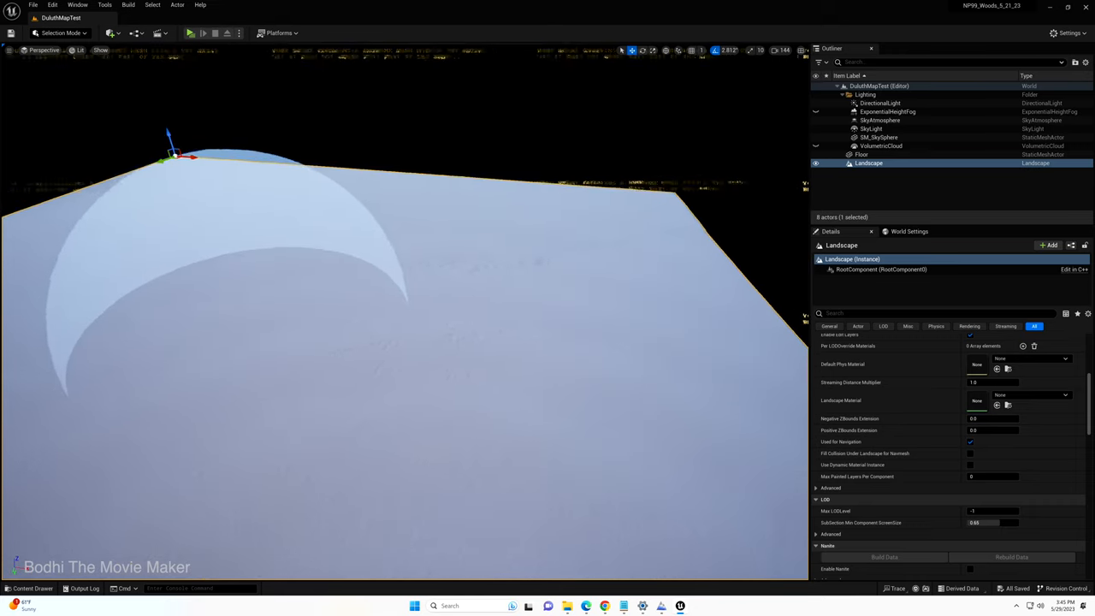
# Switch into Landscape Mode to sculpt hills and river channels into the terrain
pyautogui.click(203, 33)
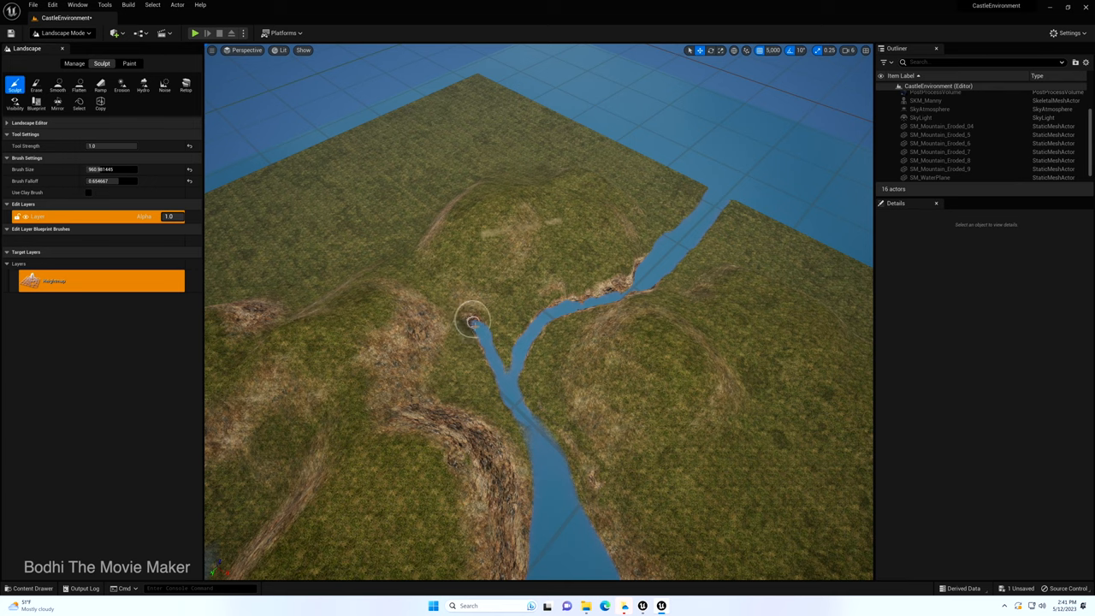
# Select the landscape in NP_Woods and view the dirt trail between the hills
pyautogui.click(475, 320)
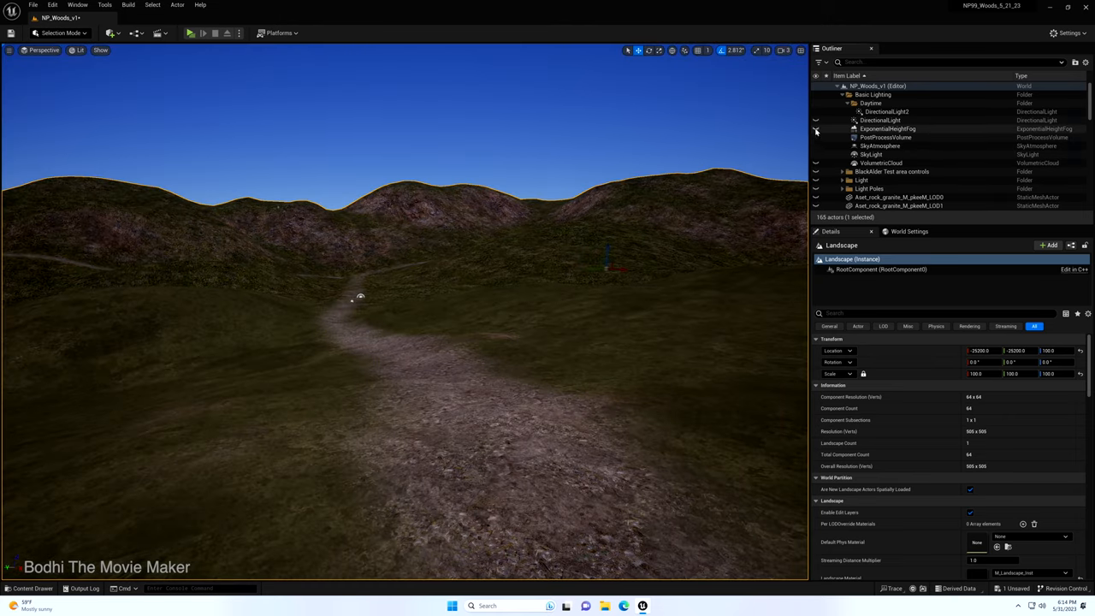
# Set the SpotLight component's Light Color to a pinkish red in the Color Picker
pyautogui.click(881, 163)
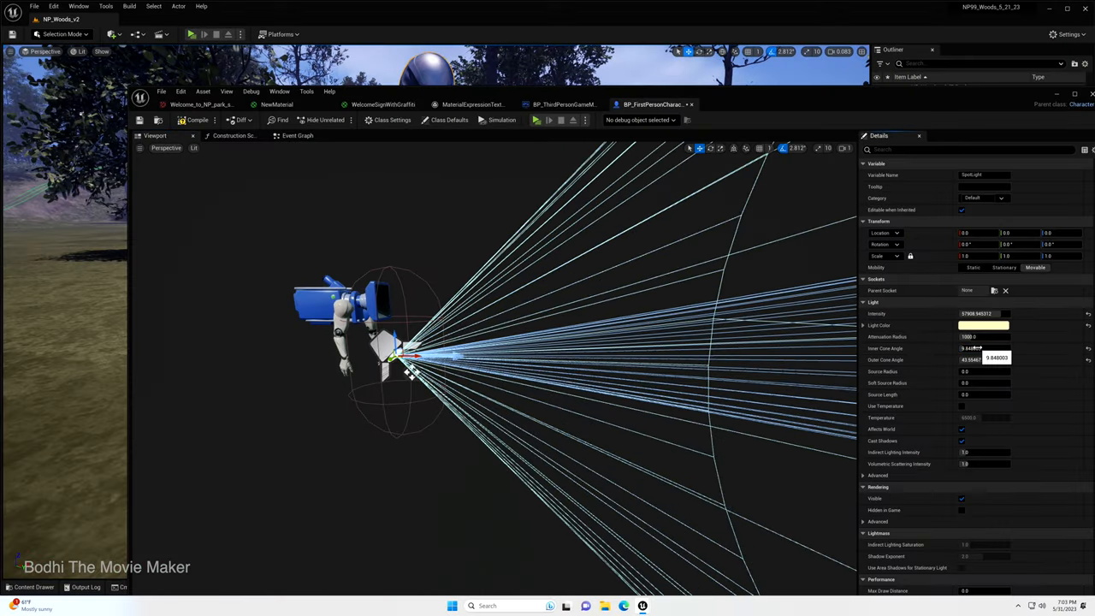
pyautogui.click(983, 325)
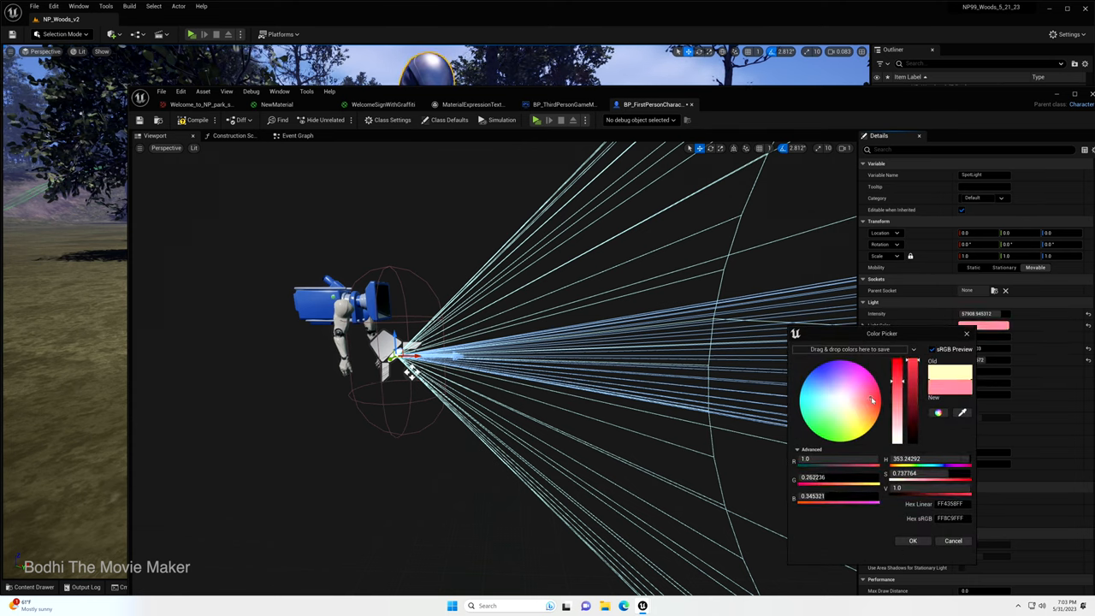